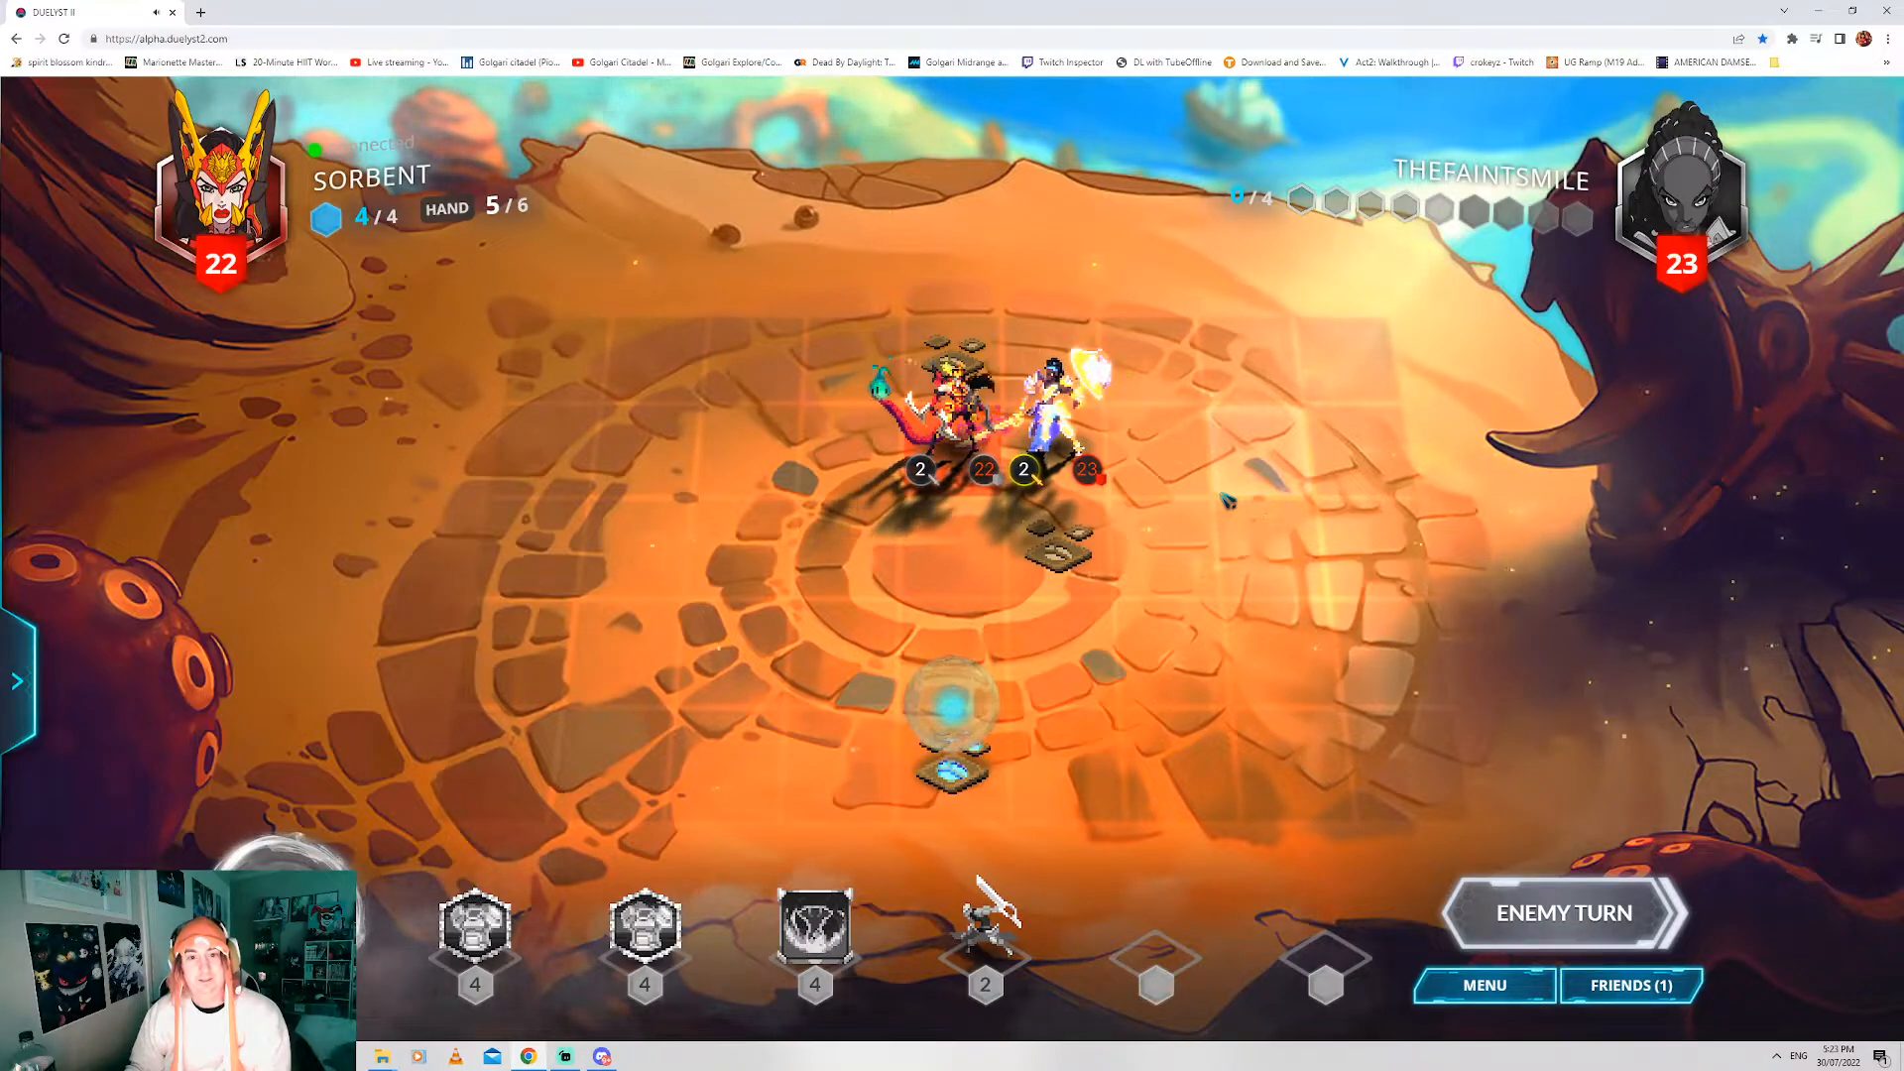
- Play the Tusk Boar from the action bar onto the board and end the turn
left_click(960, 389)
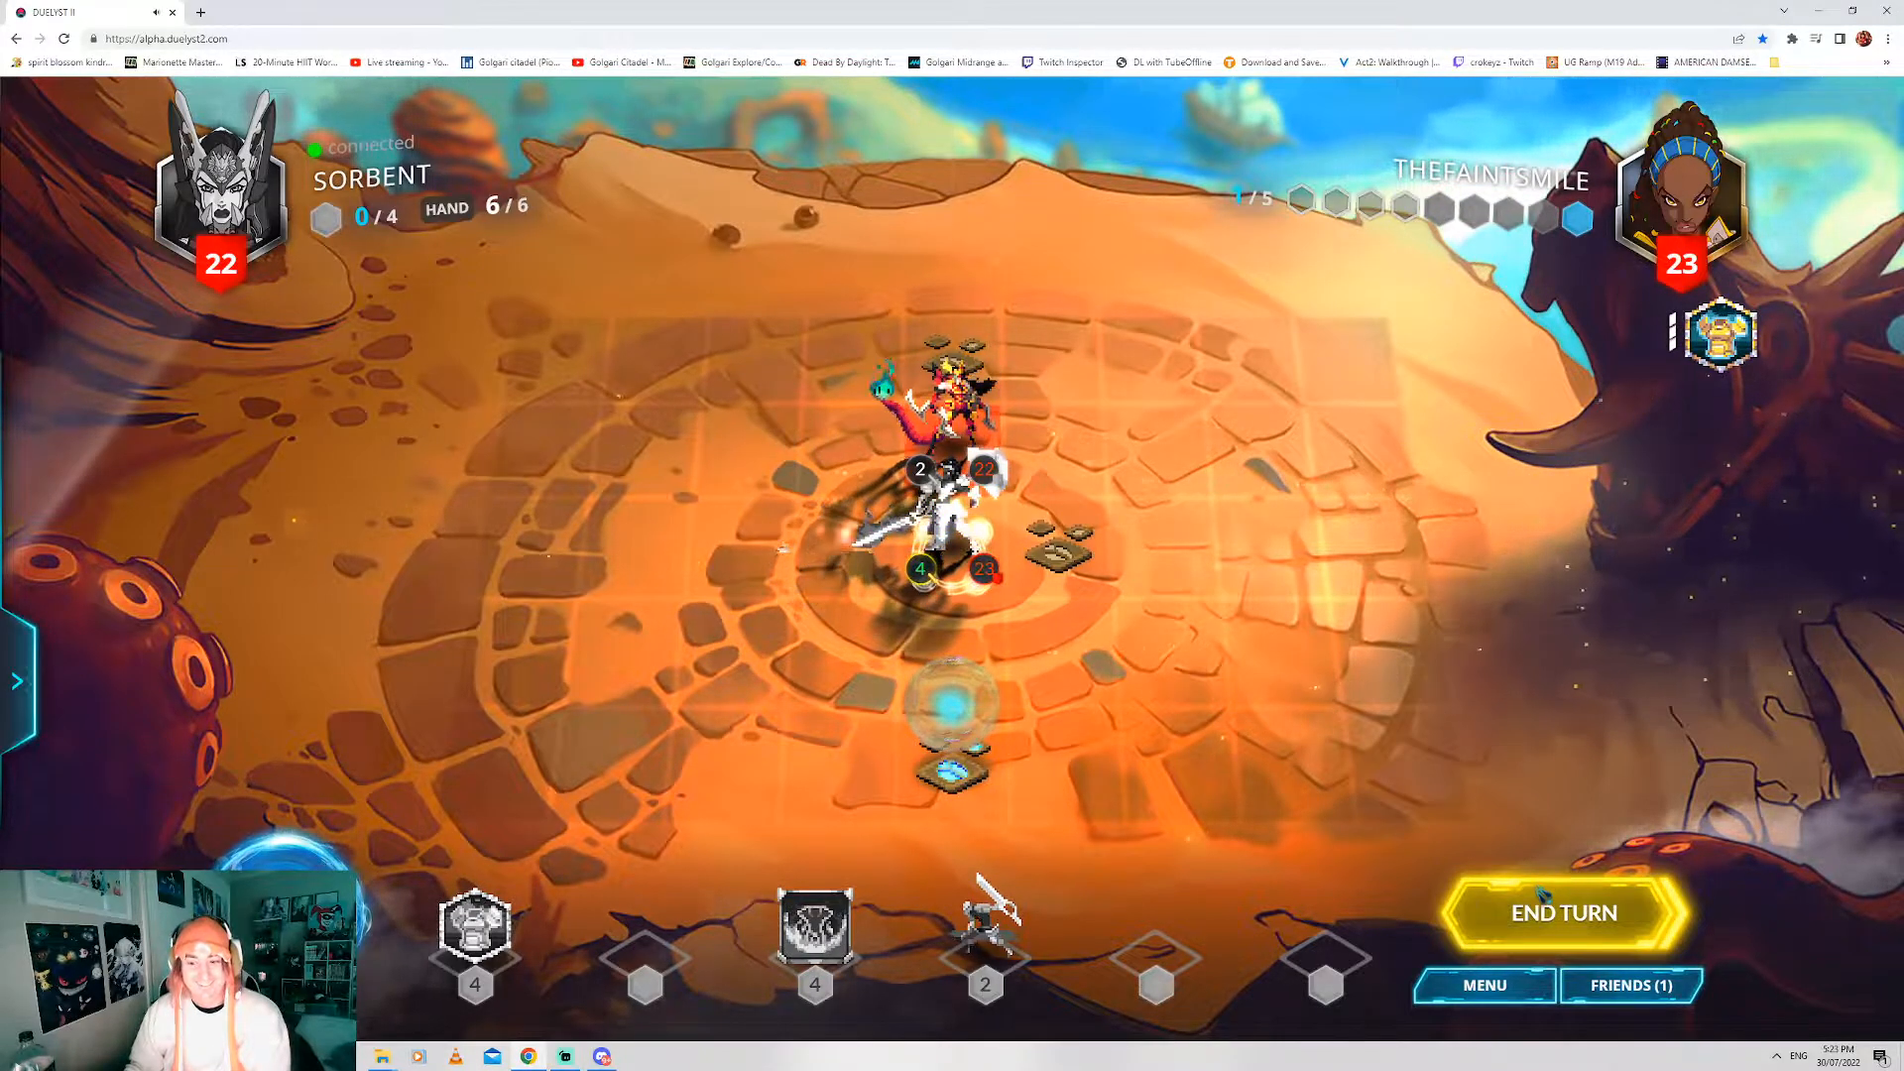
left_click(1563, 913)
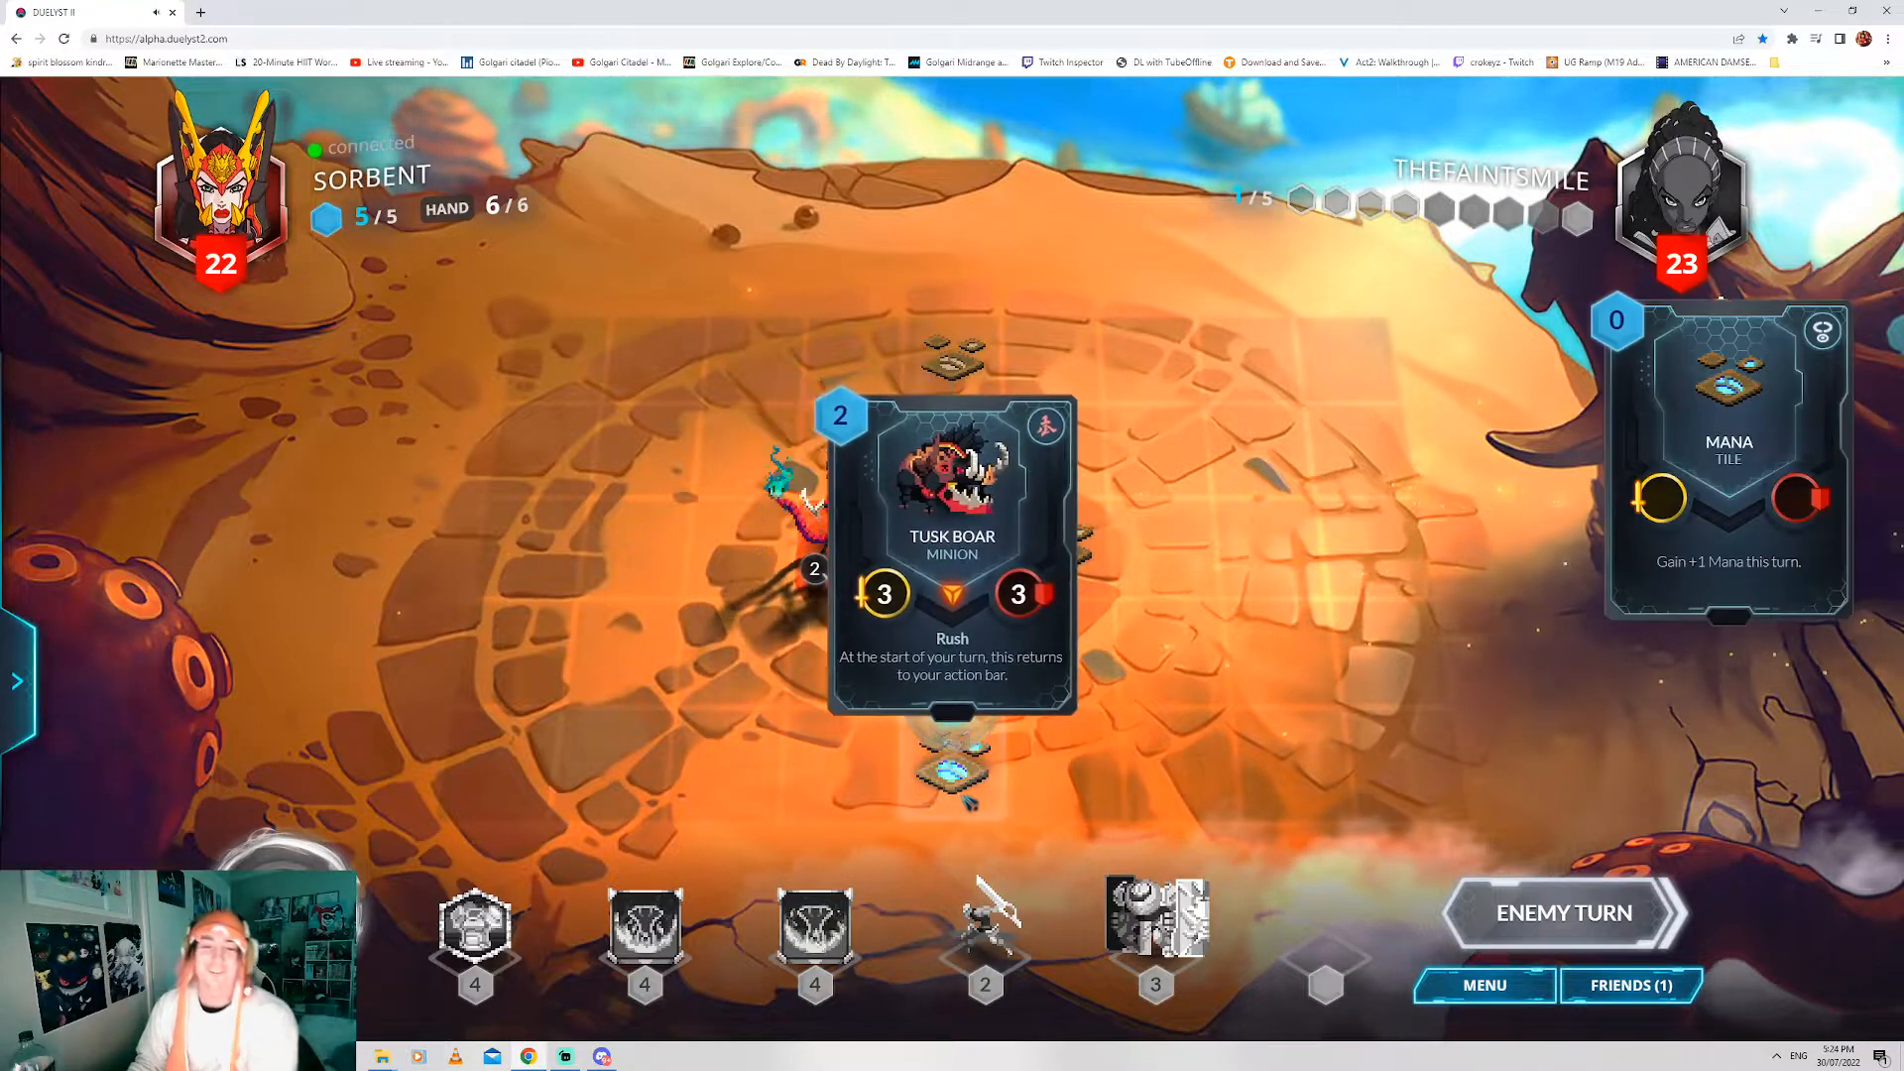
- Attack with the mid-board unit, bringing the enemy general to 15 health
left_click(951, 554)
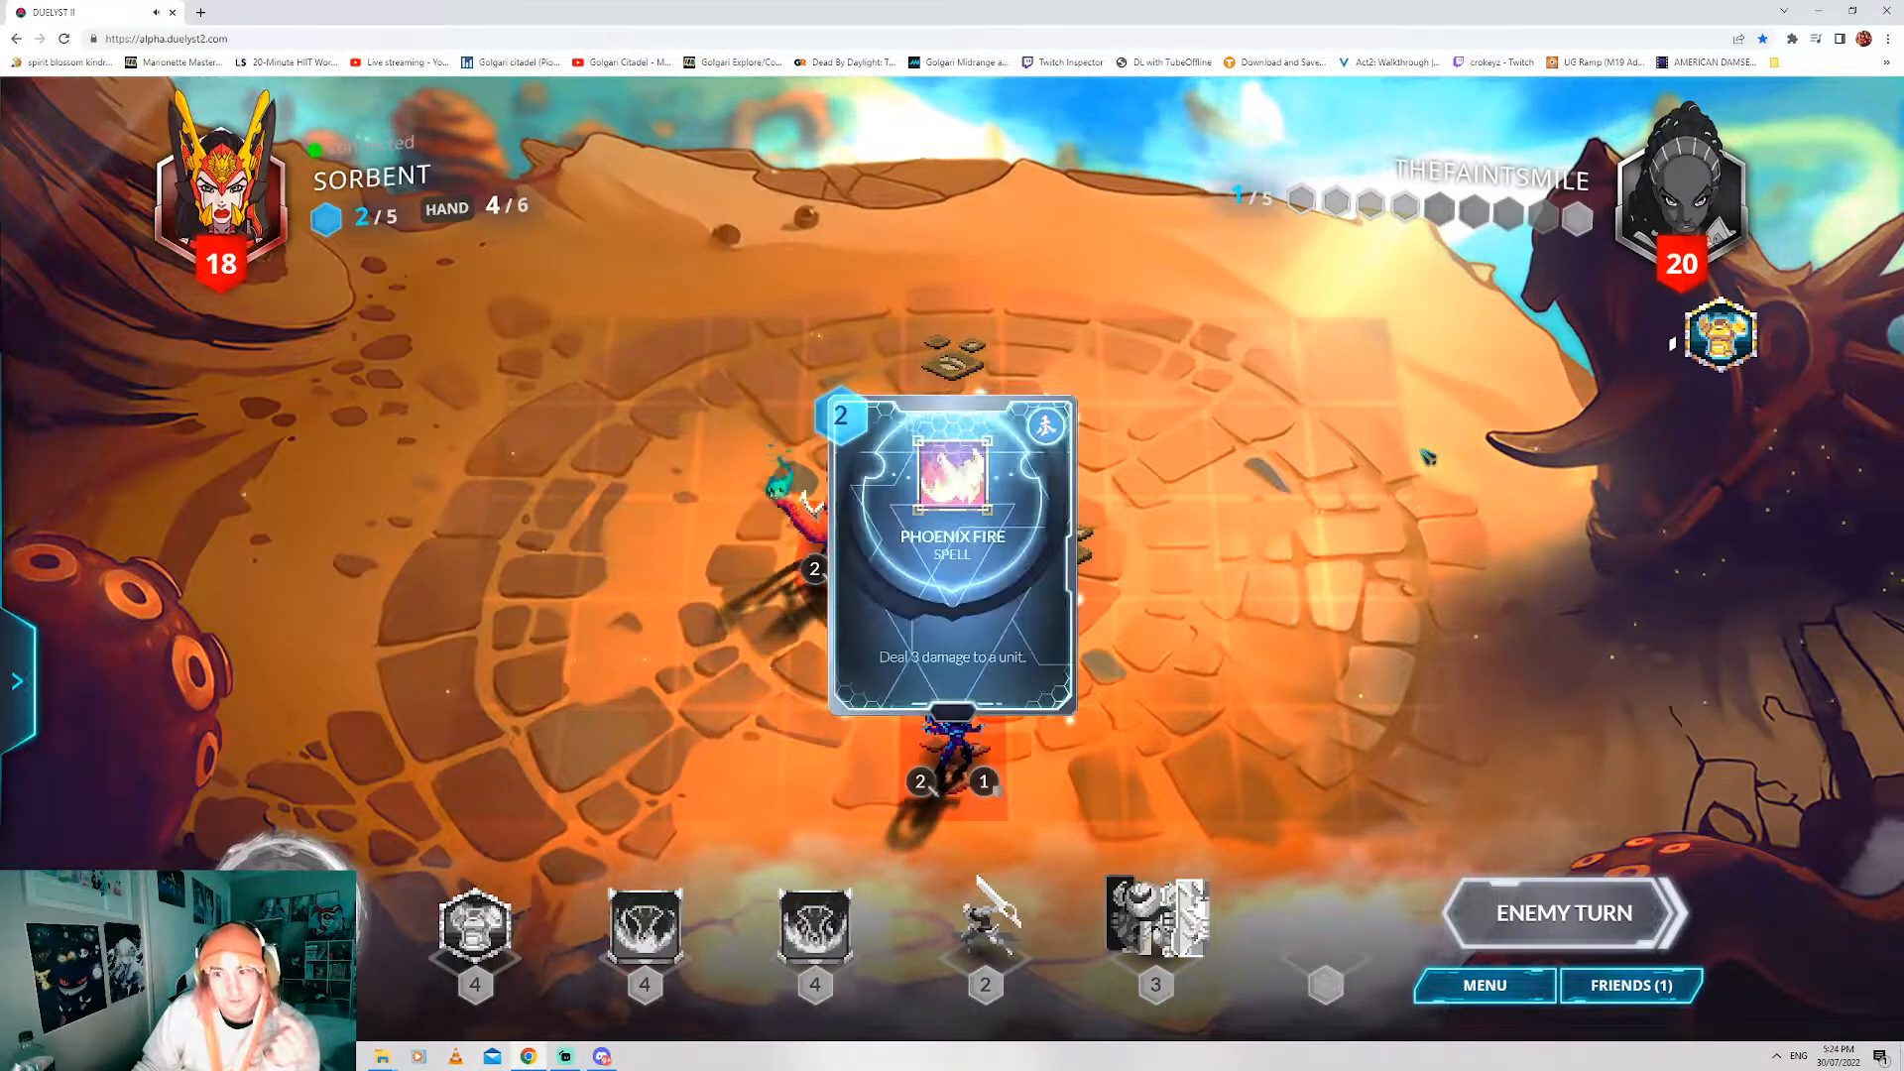
left_click(951, 560)
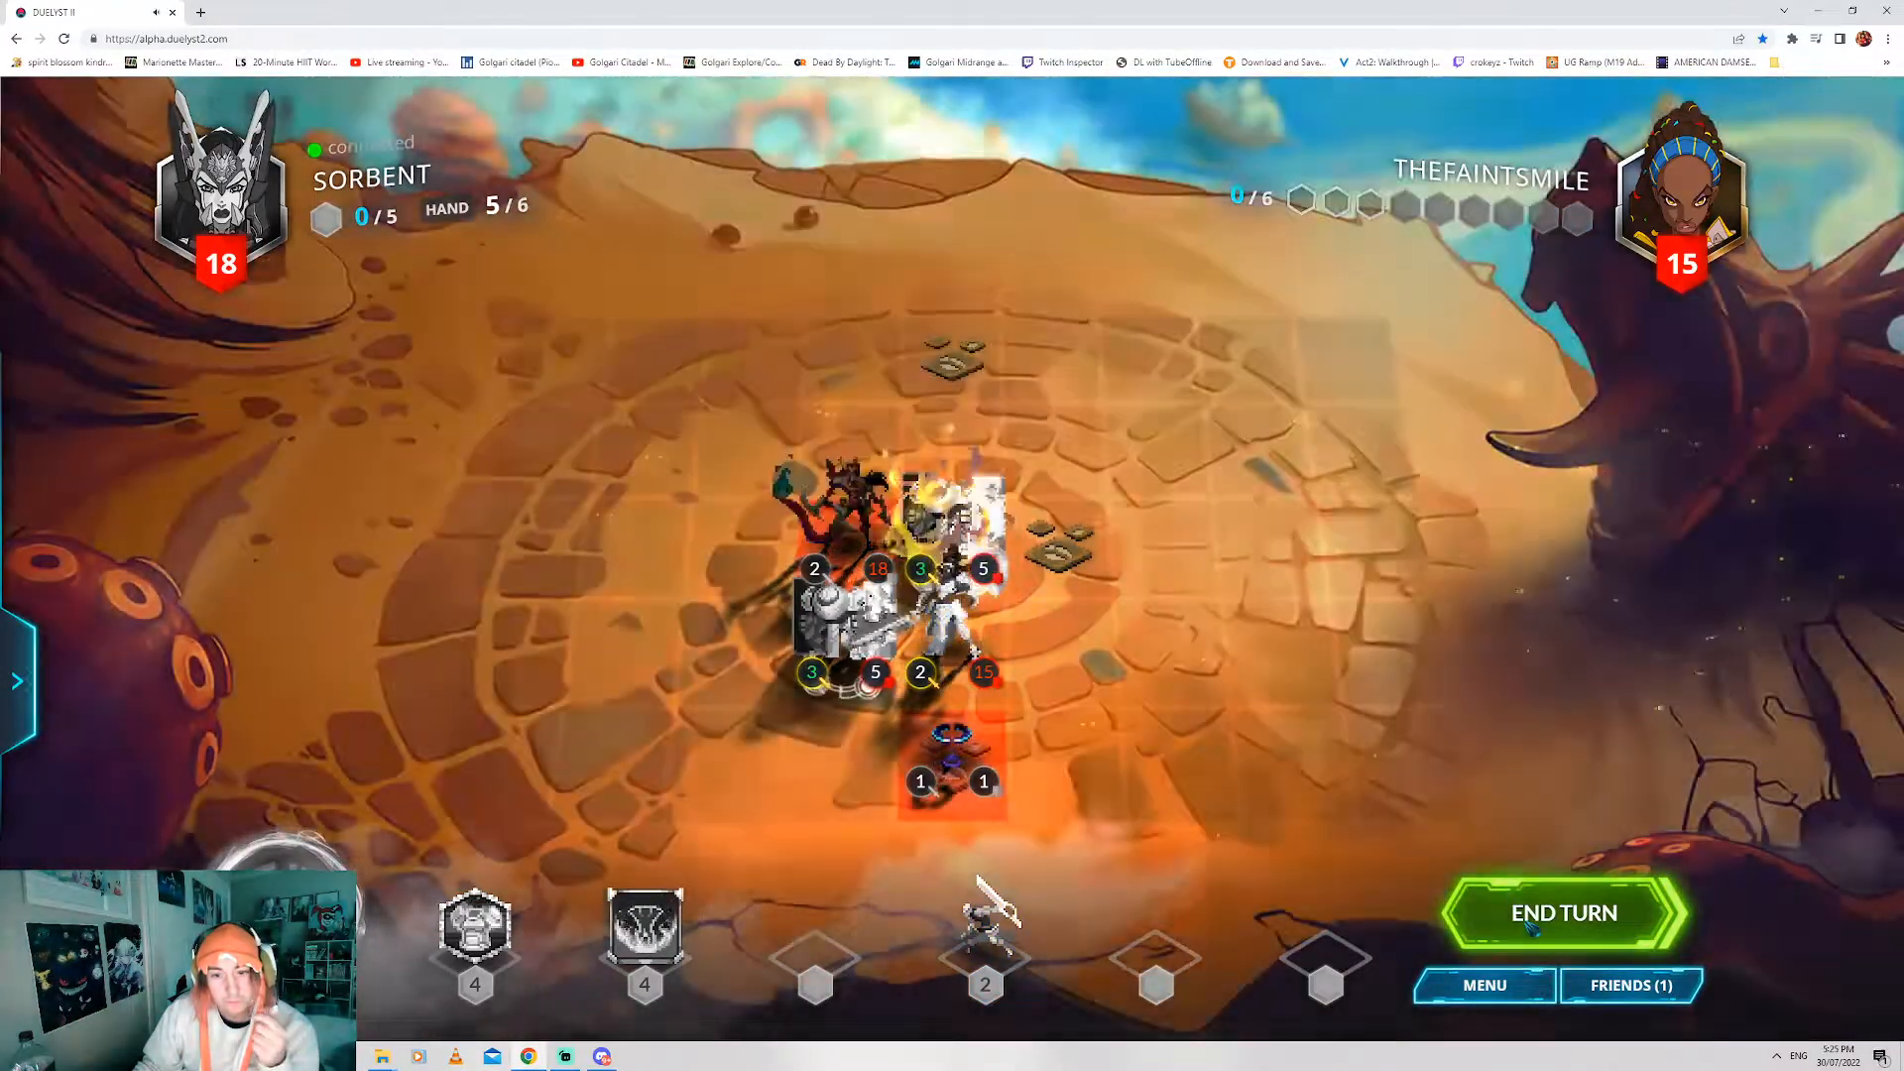
- End the turn after spending all six mana on mid-board summons and attacks
left_click(1564, 912)
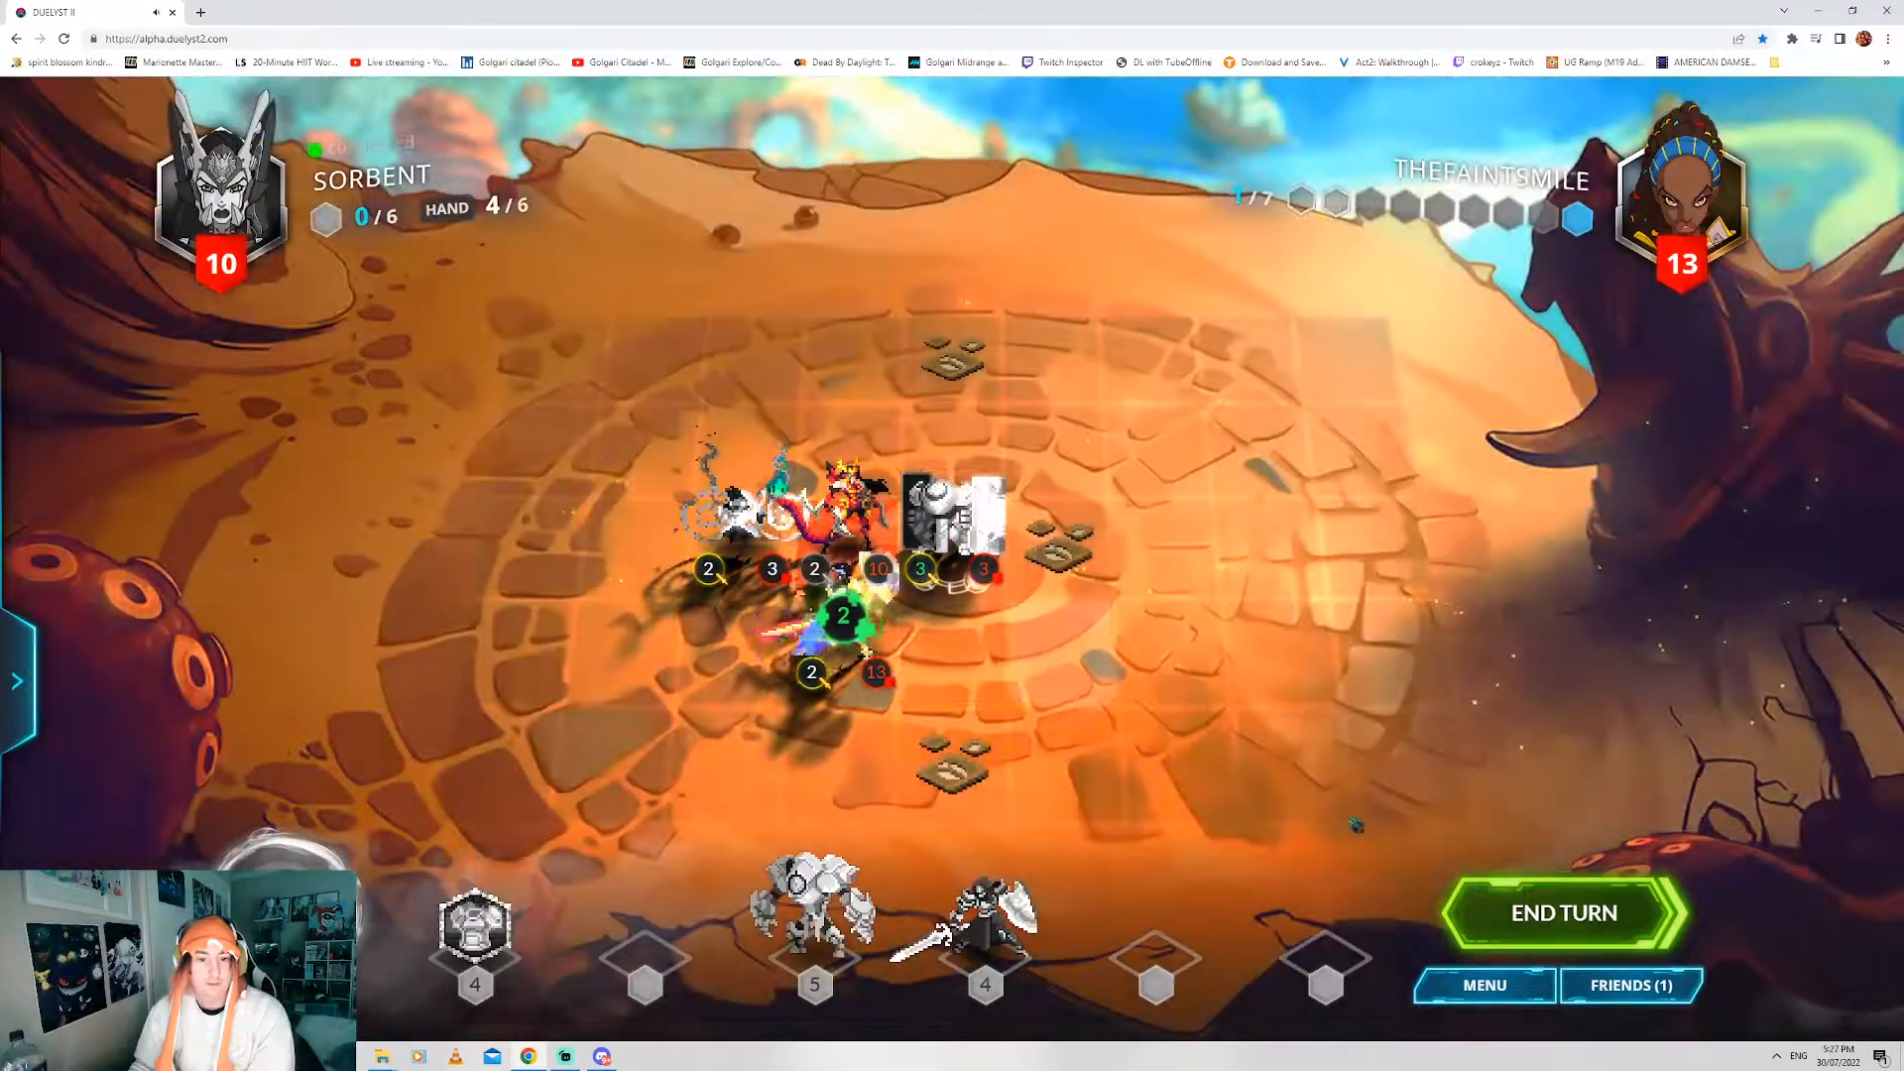
- End the turn with one of seven mana left after the central skirmish
left_click(1564, 913)
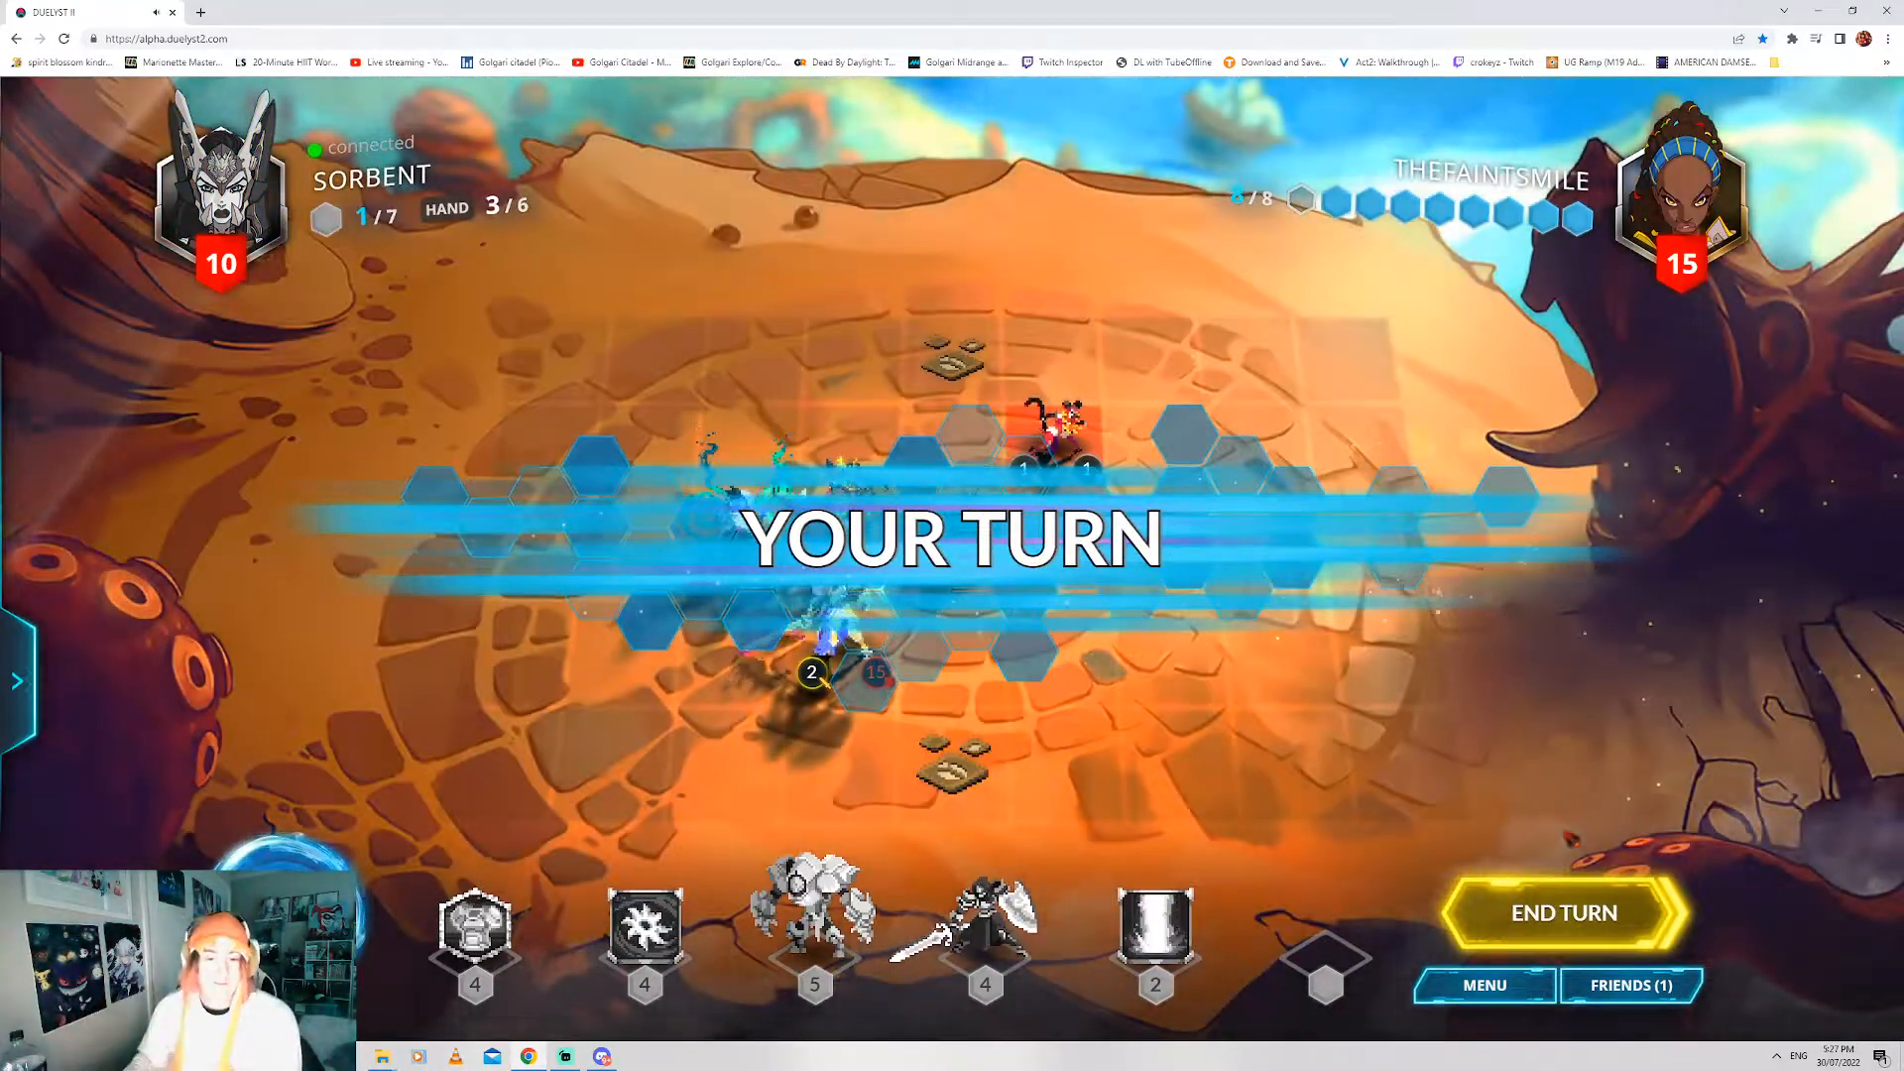
mouse_move(986, 935)
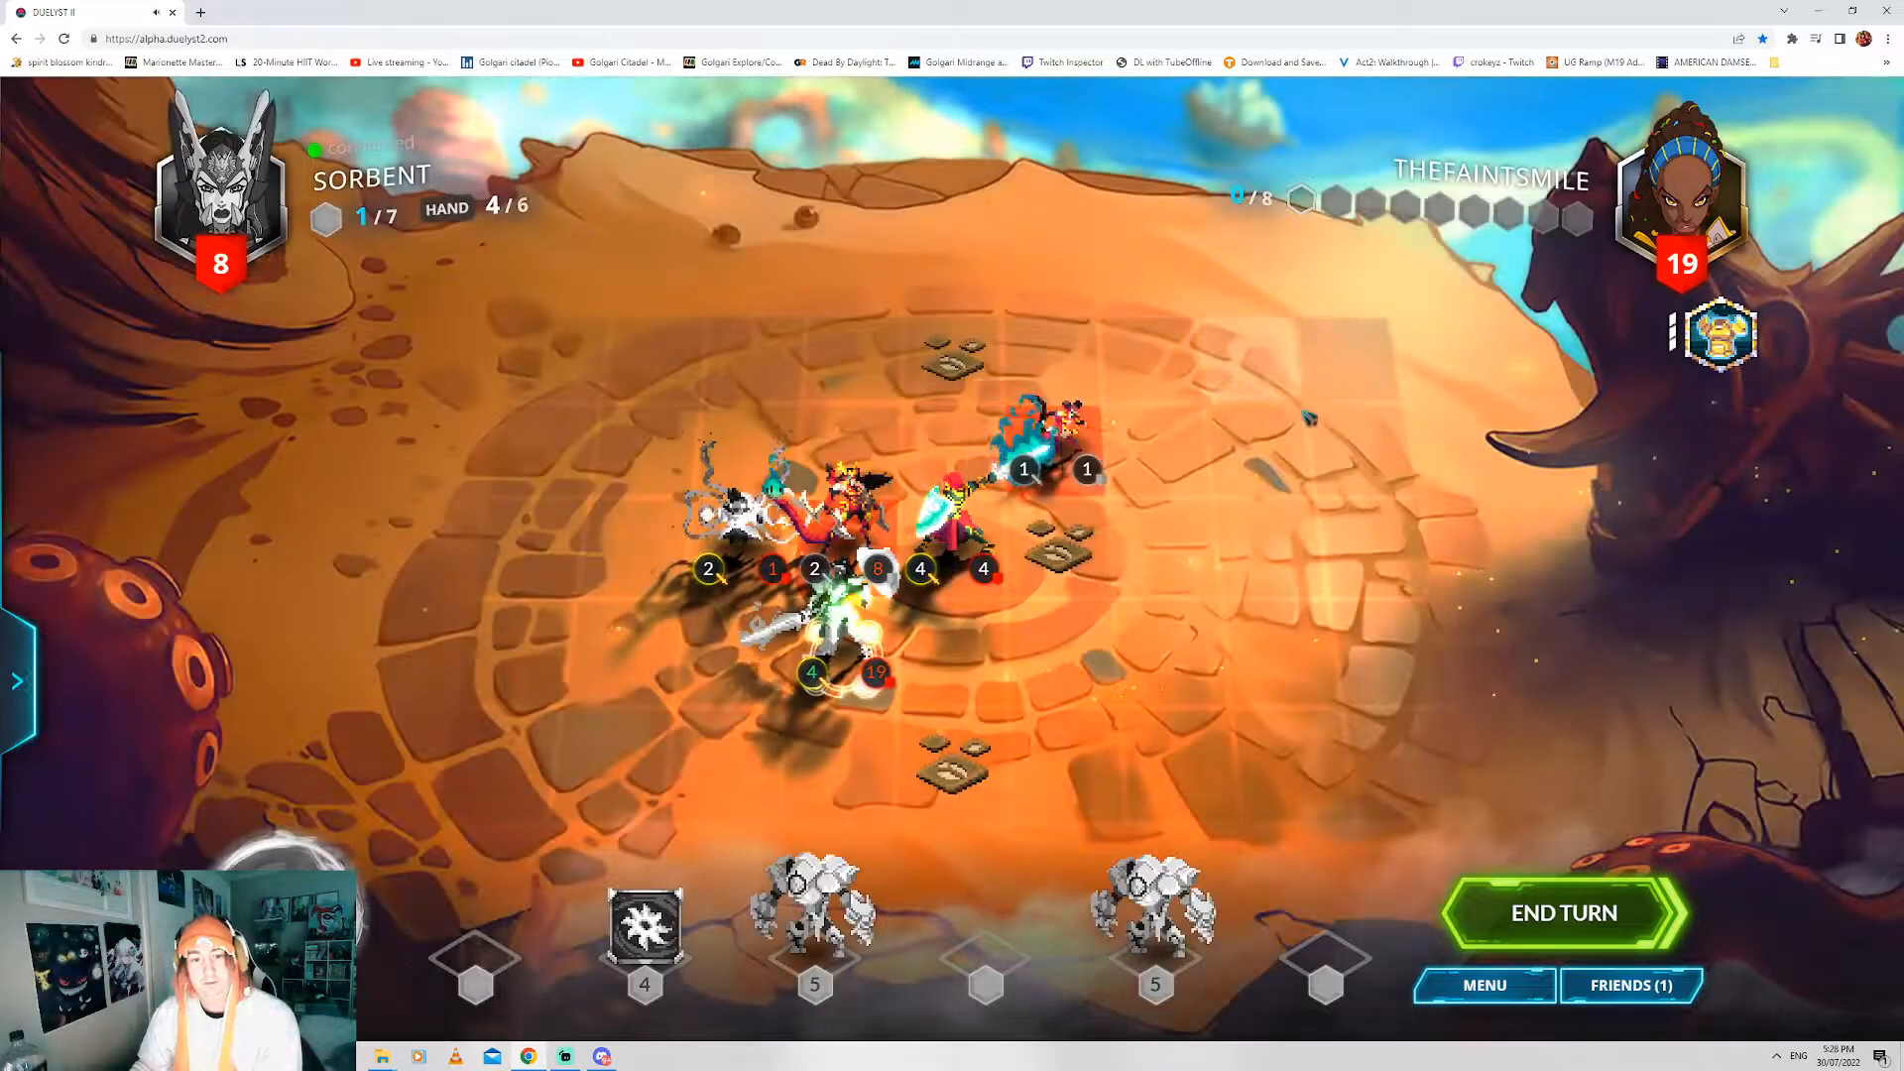
- Finish the attacks and end the turn at 11 health versus the opponent's 16
left_click(1563, 913)
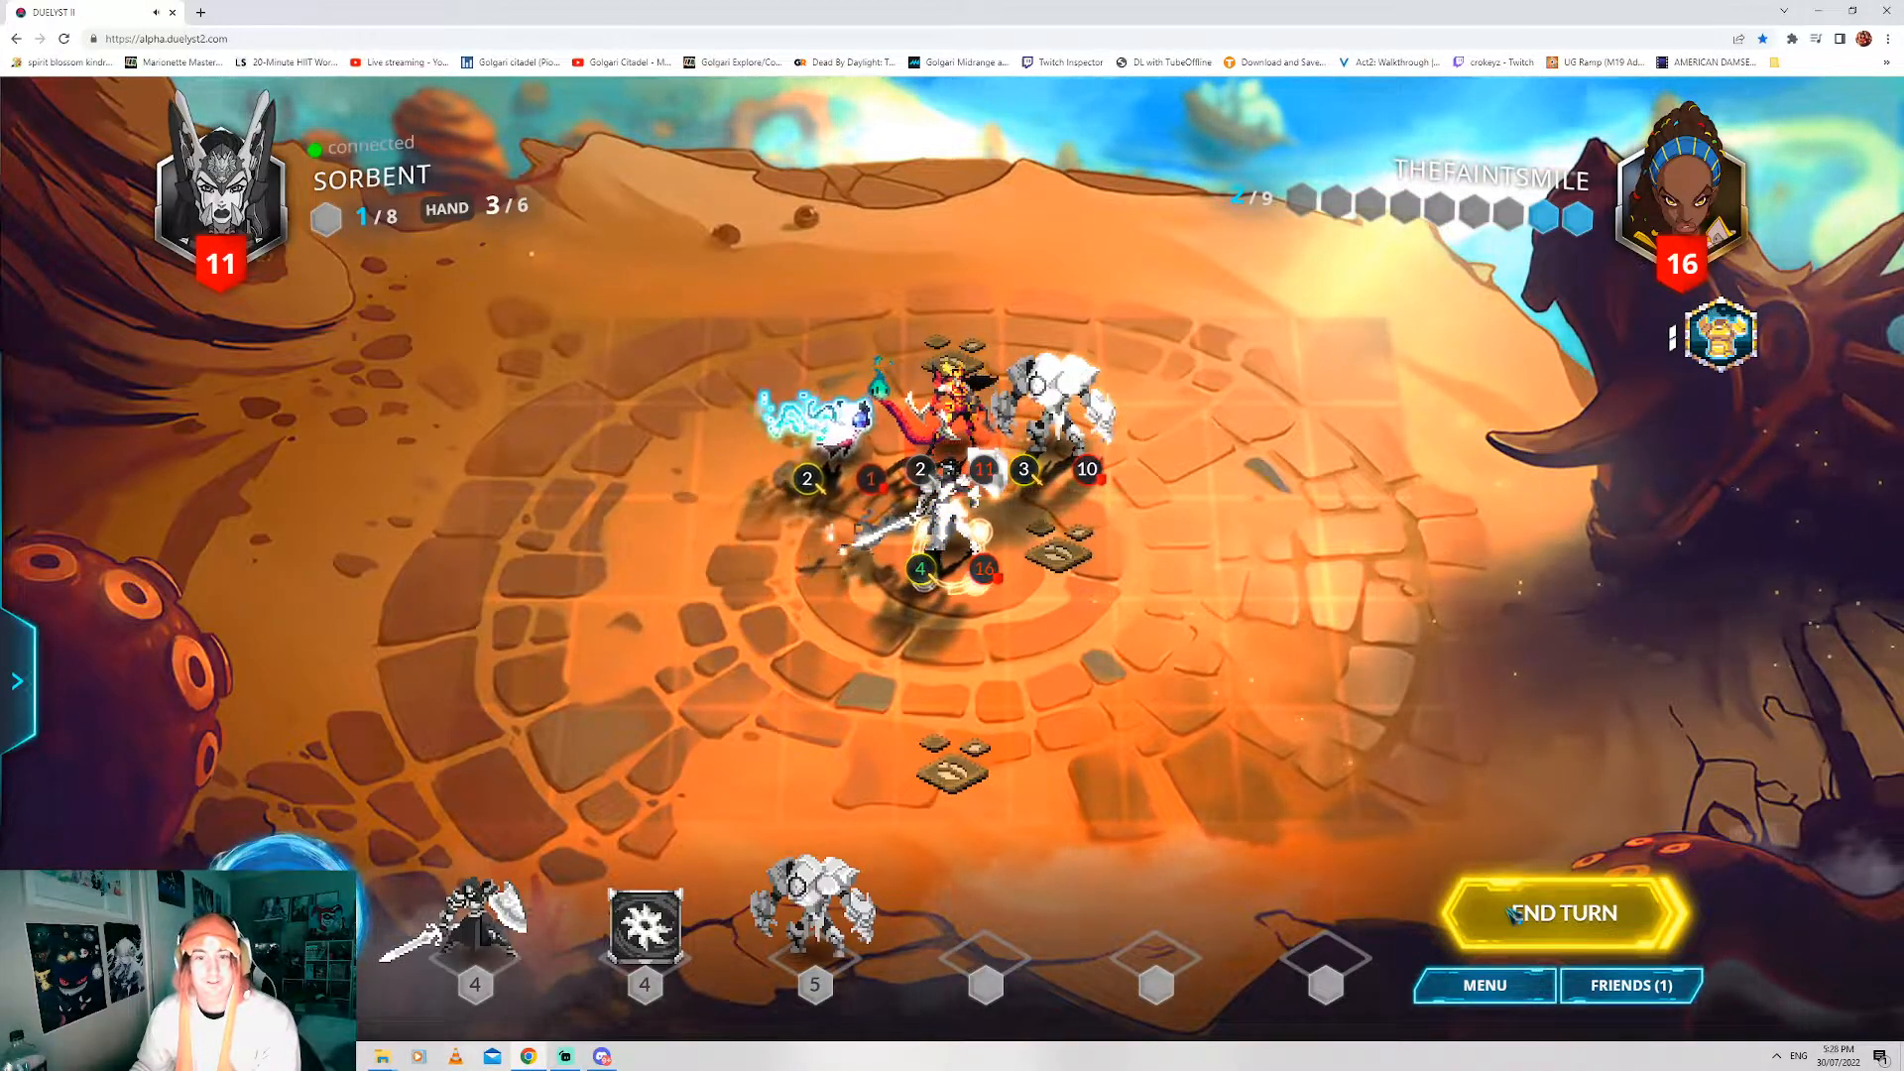
left_click(1561, 913)
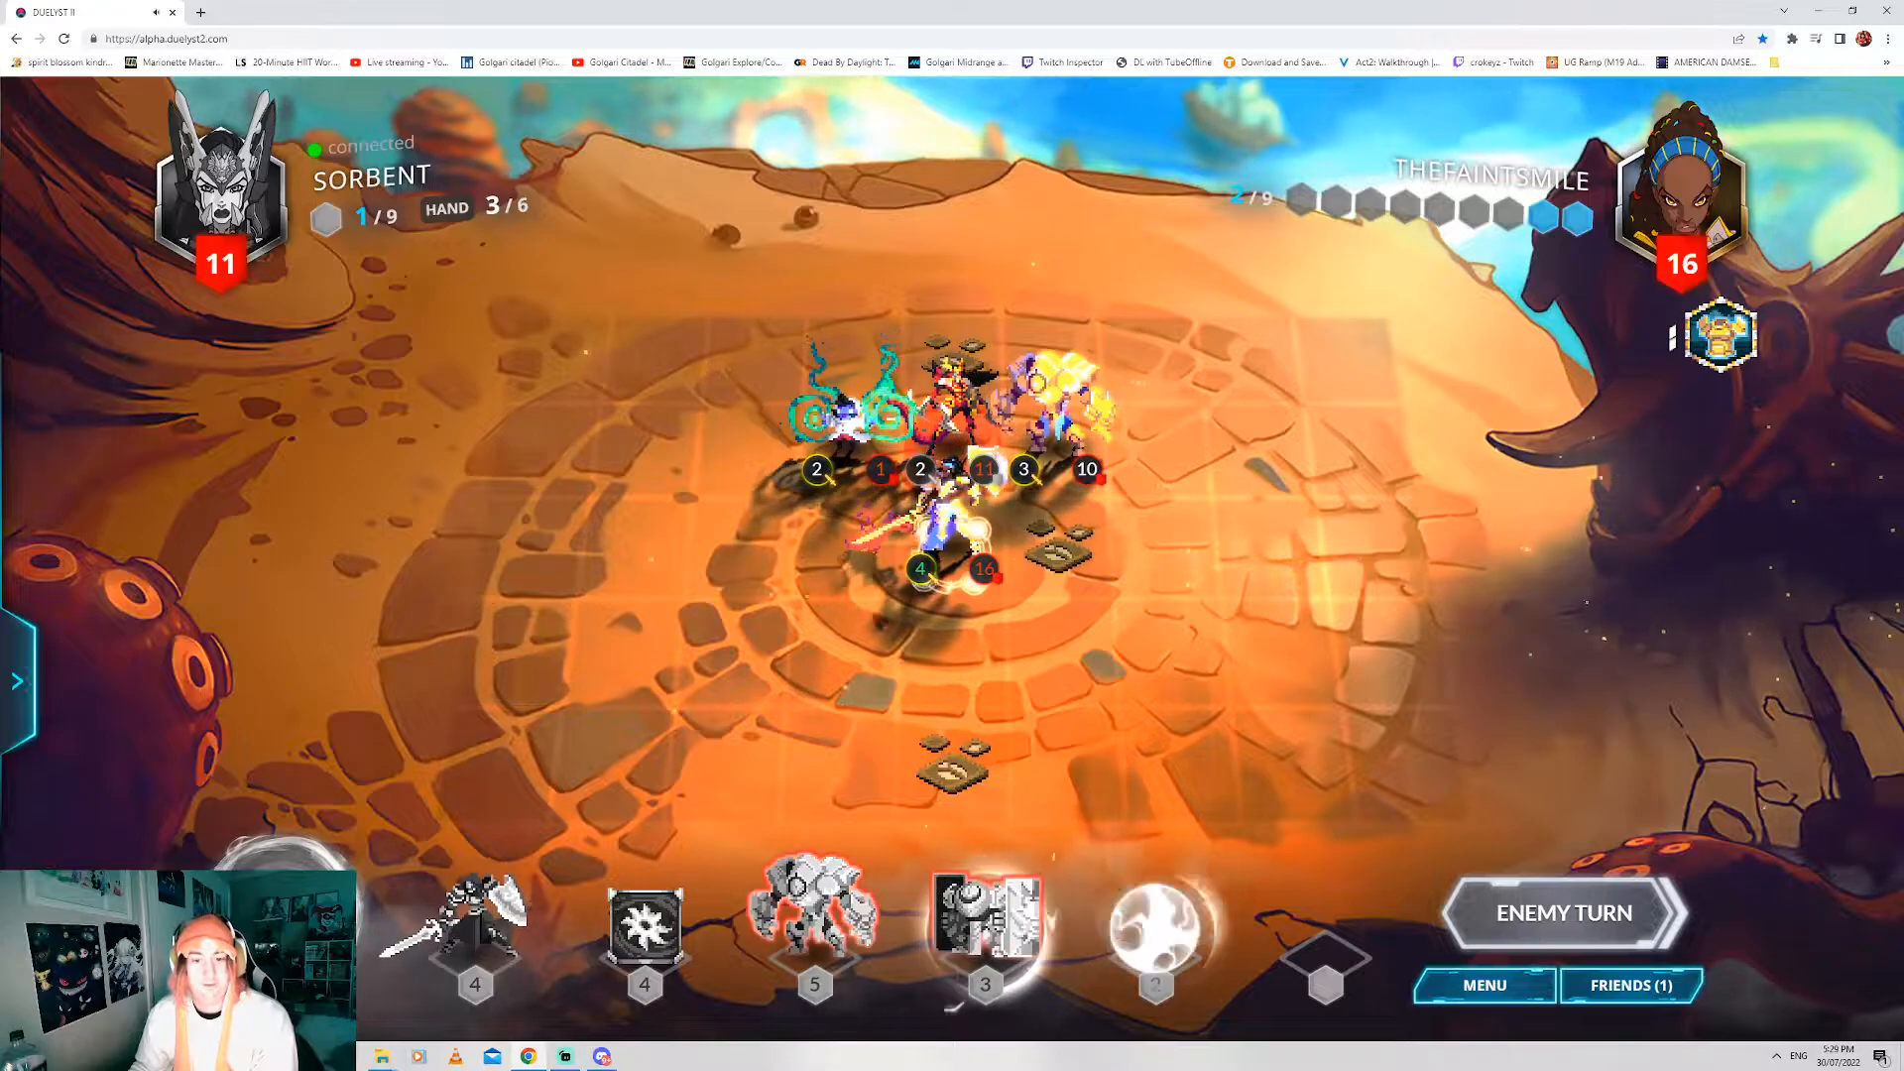
left_click(1561, 912)
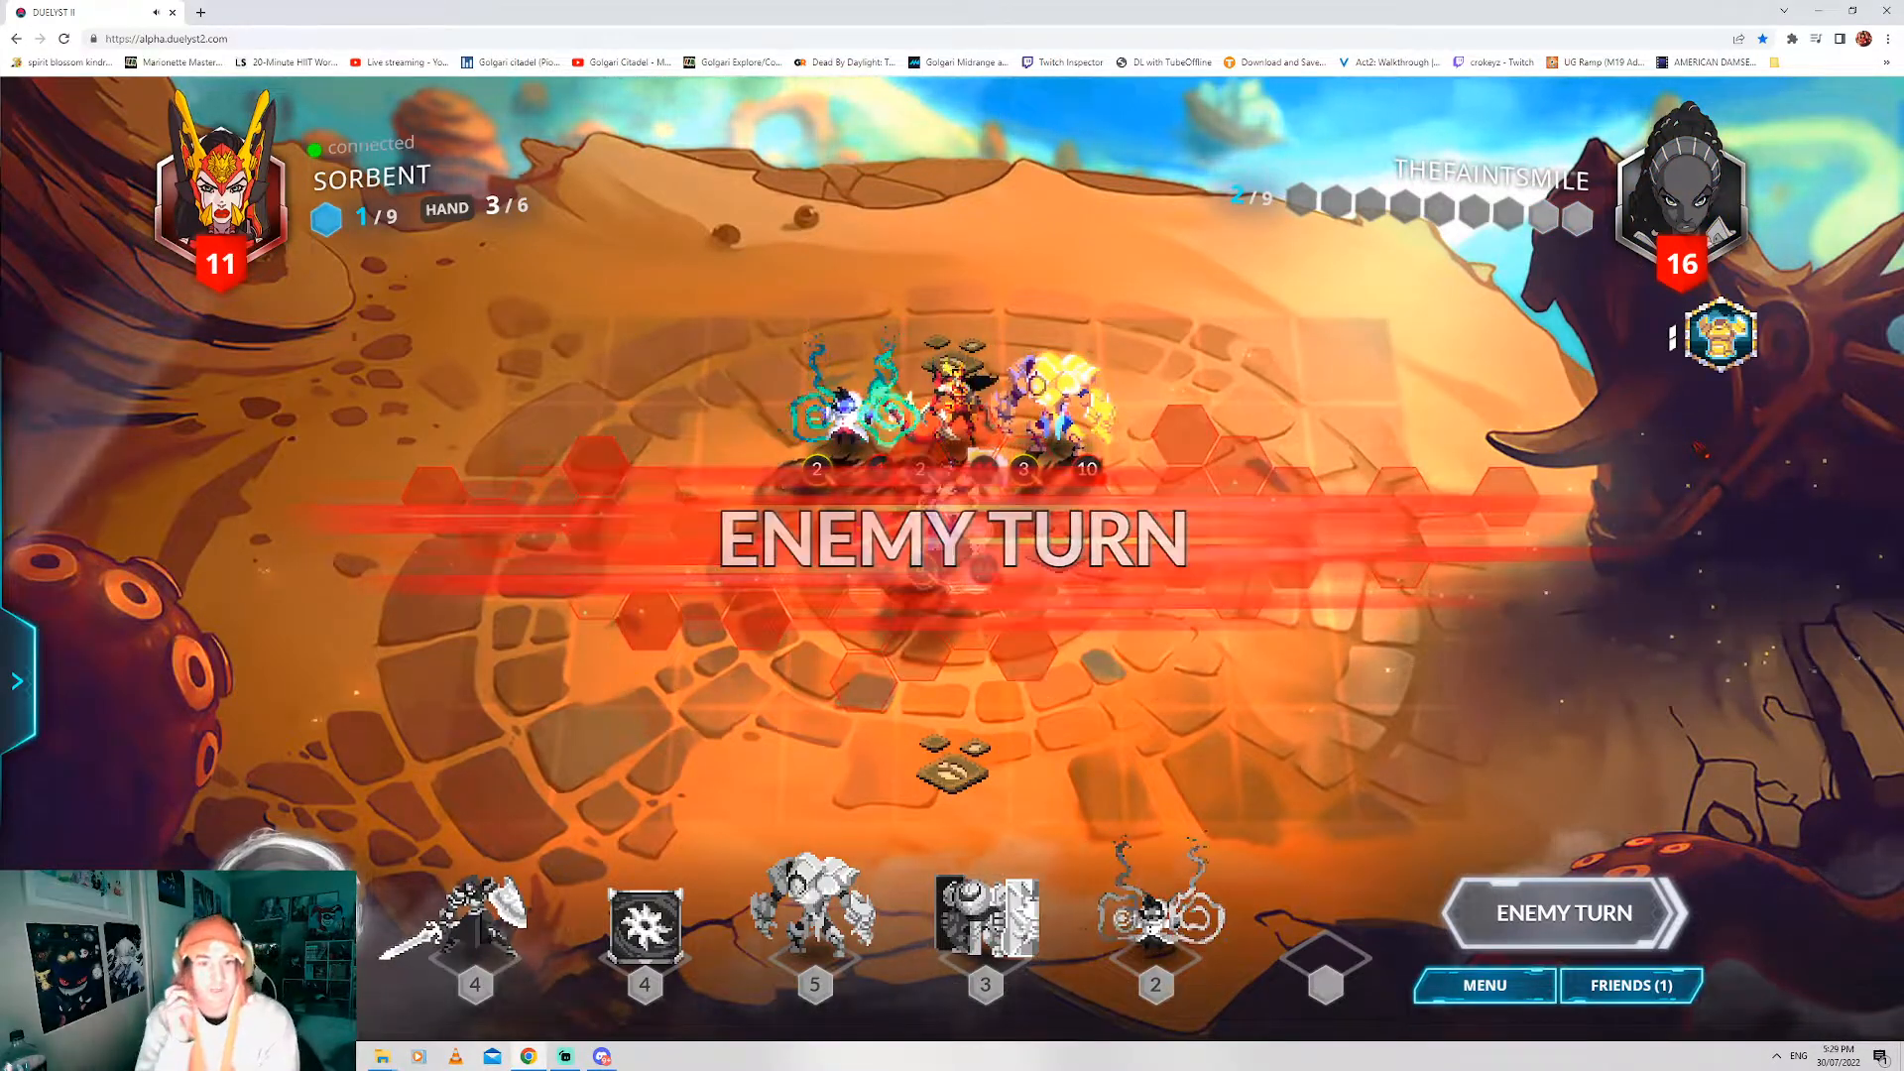